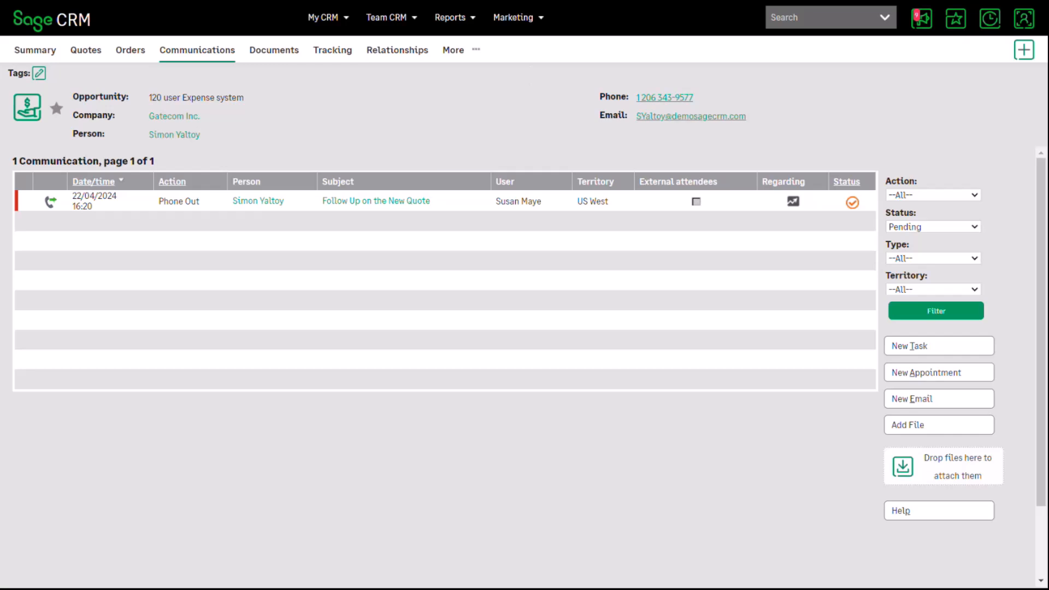
# List the opportunity's communications of every status, nine in total, including completed ones
pyautogui.click(931, 226)
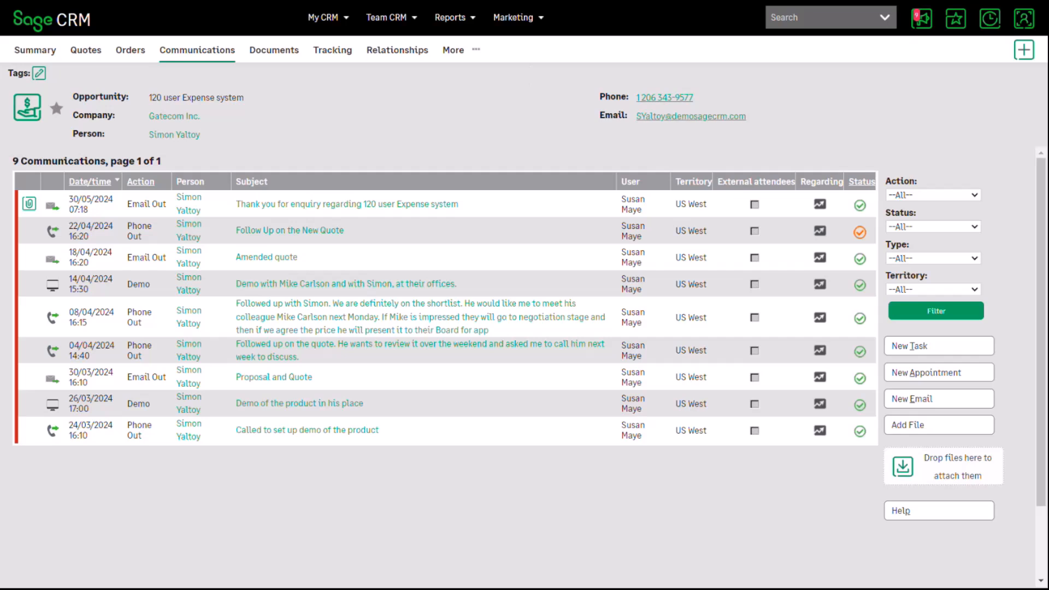
pyautogui.click(931, 258)
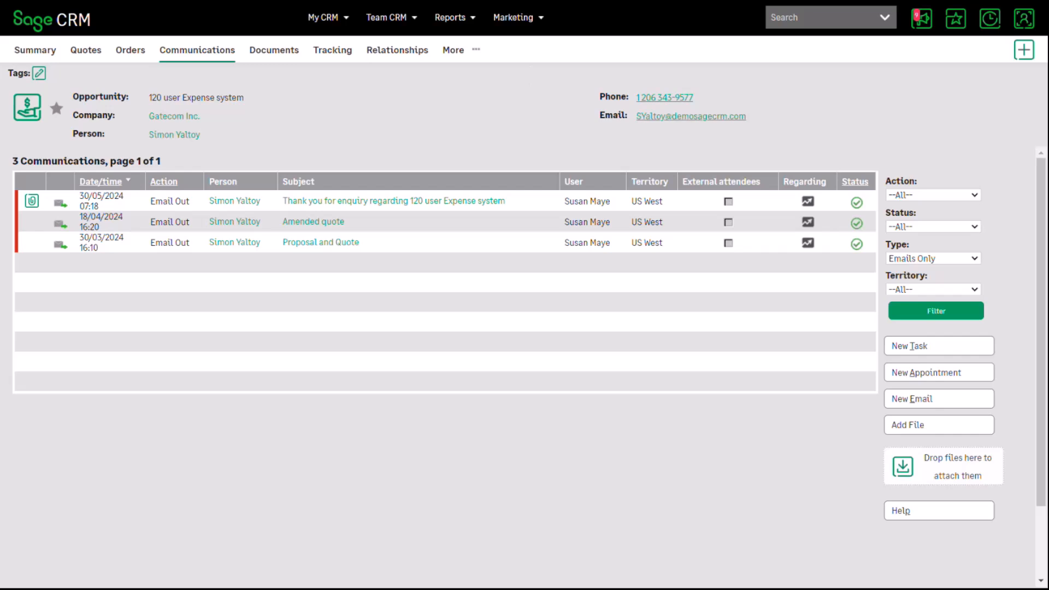
pyautogui.click(393, 201)
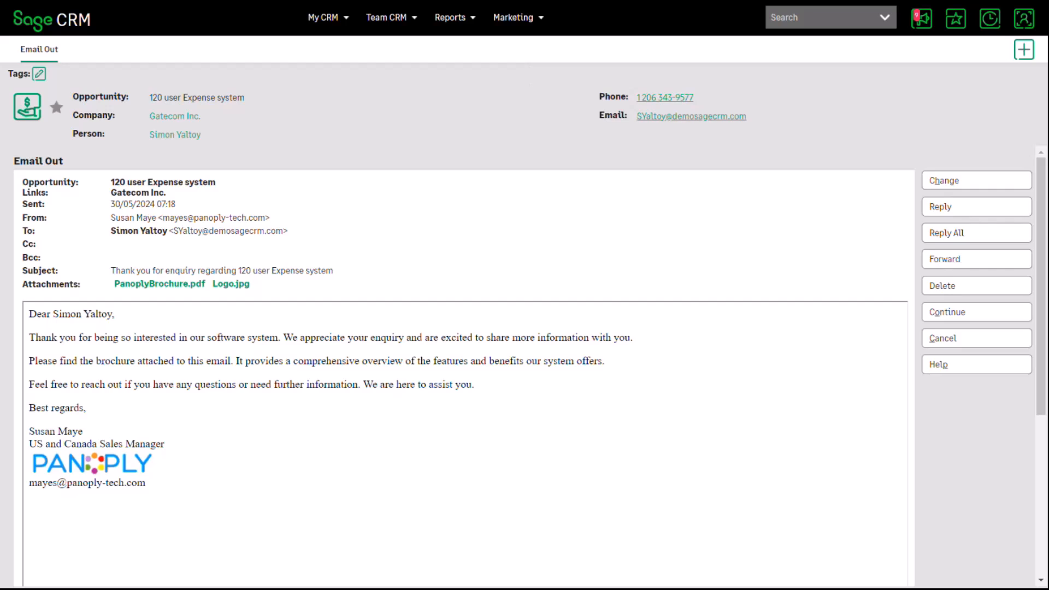
# Start a reply to the thank-you email, with RE: subject and the original message quoted
pyautogui.click(975, 206)
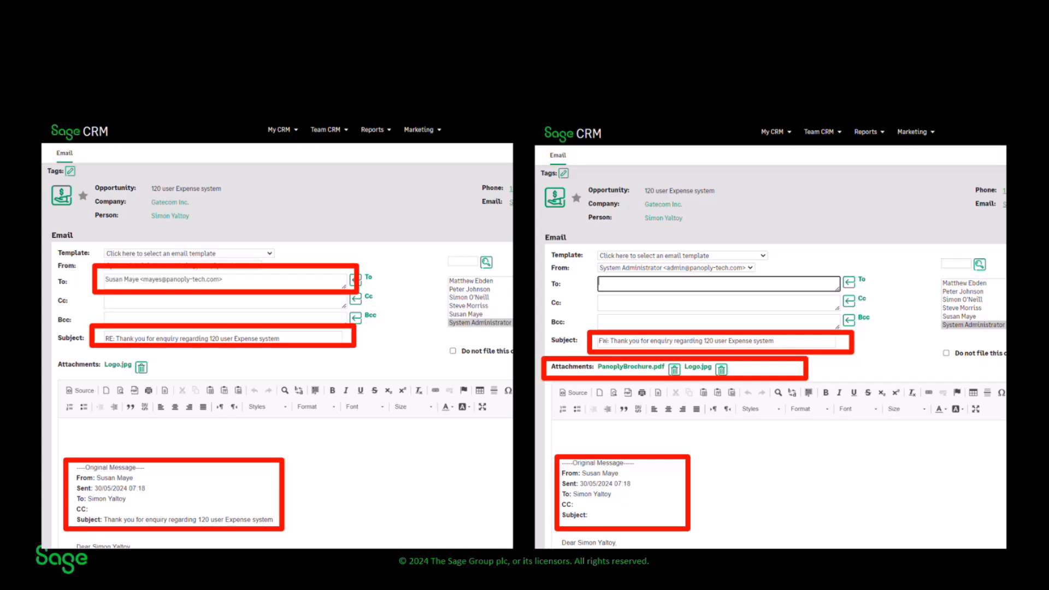
# Start a forward of the thank-you email with FW: subject and both attachments
pyautogui.click(1023, 19)
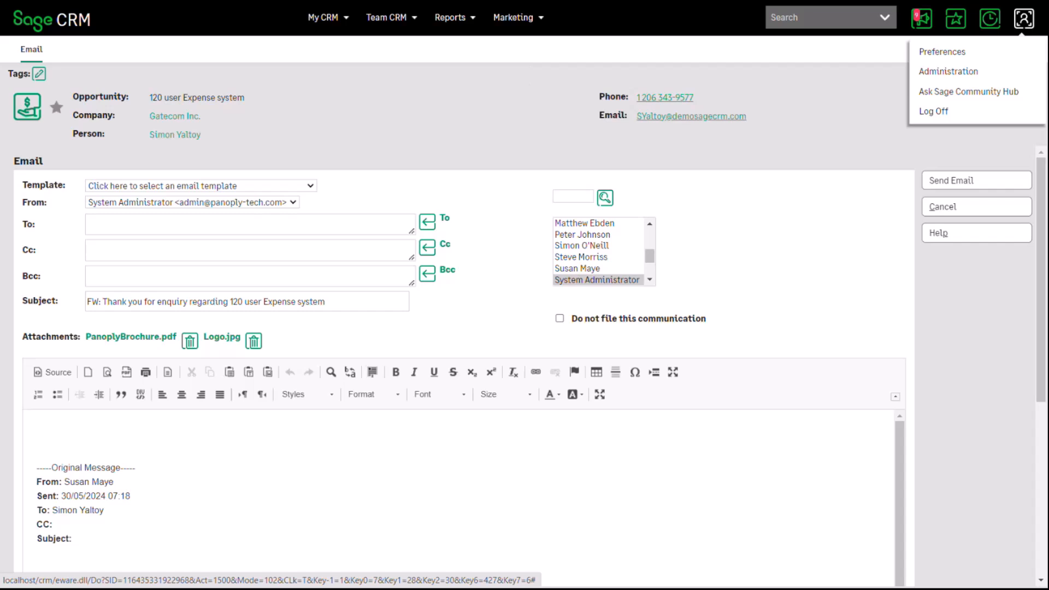
# Go to the Administration Customisation page via the user menu
pyautogui.click(949, 71)
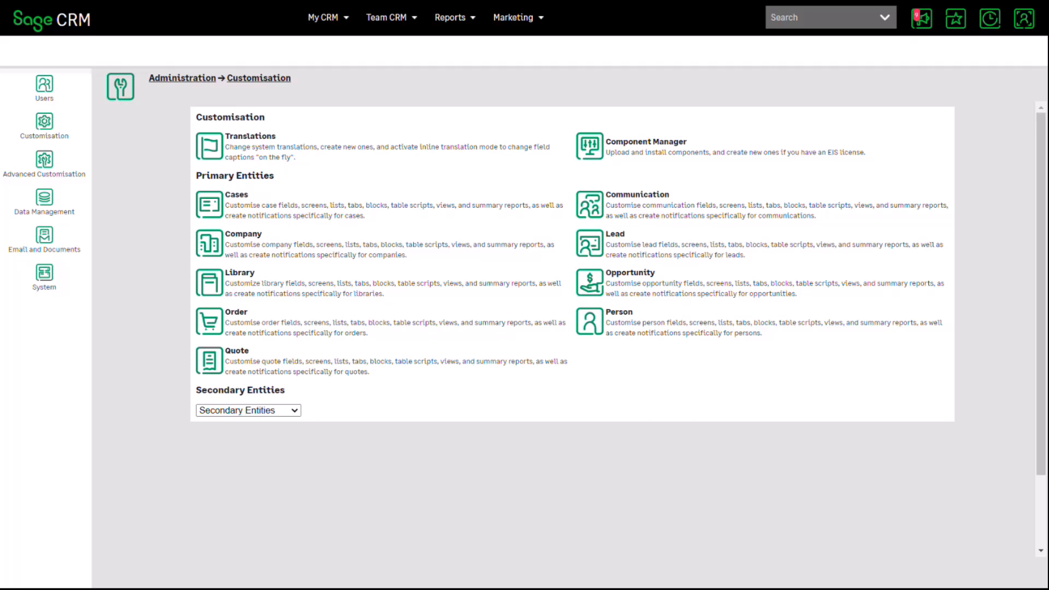
pyautogui.click(251, 136)
pyautogui.write('replytemplate')
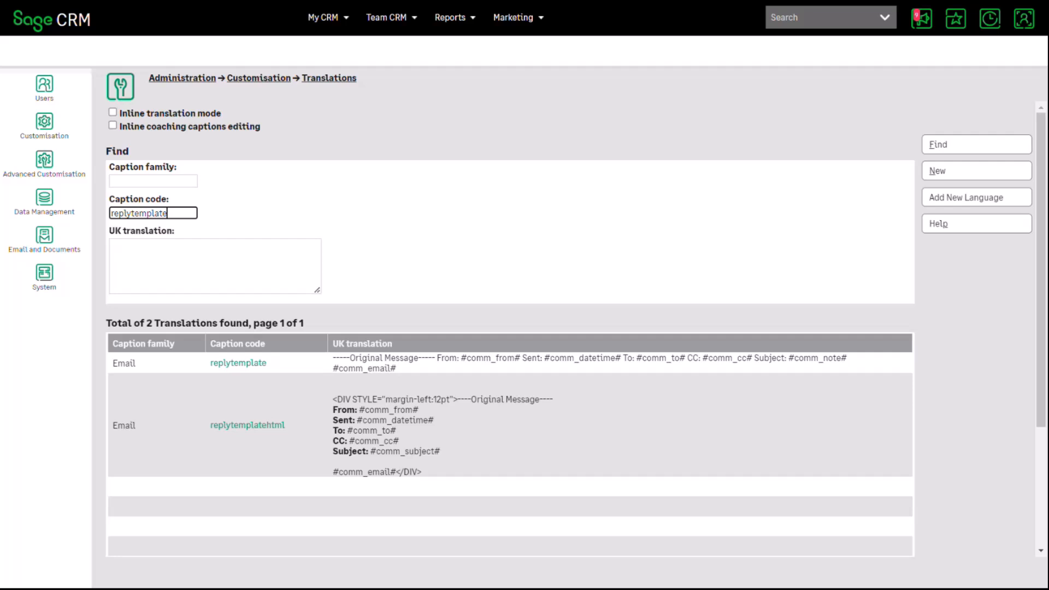
# Bring up the replytemplatehtml translation details with its US, UK, French and German wording
pyautogui.click(248, 425)
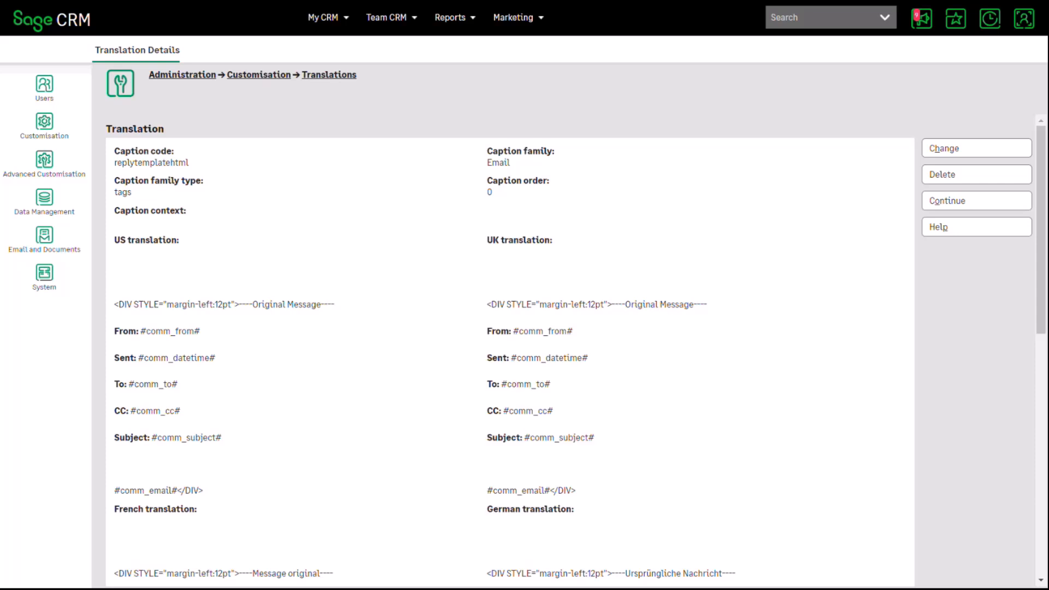
# Make the replytemplatehtml caption editable across all language wording fields
pyautogui.click(975, 148)
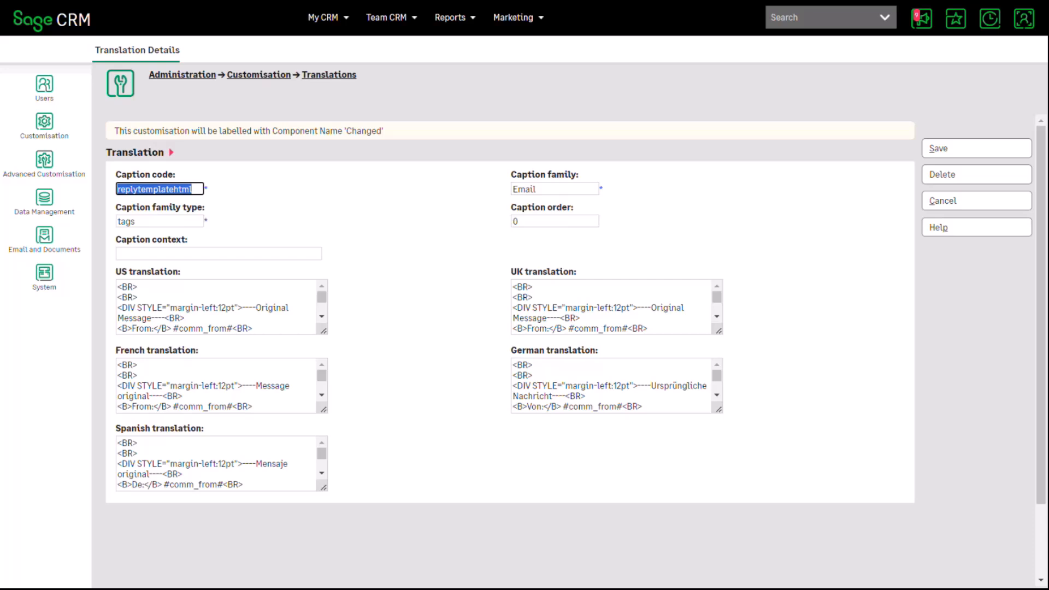
# Insert #user_firstname#, #user_lastname#, #user_title#, #user_emailaddress# lines at the top of the US template
pyautogui.click(218, 308)
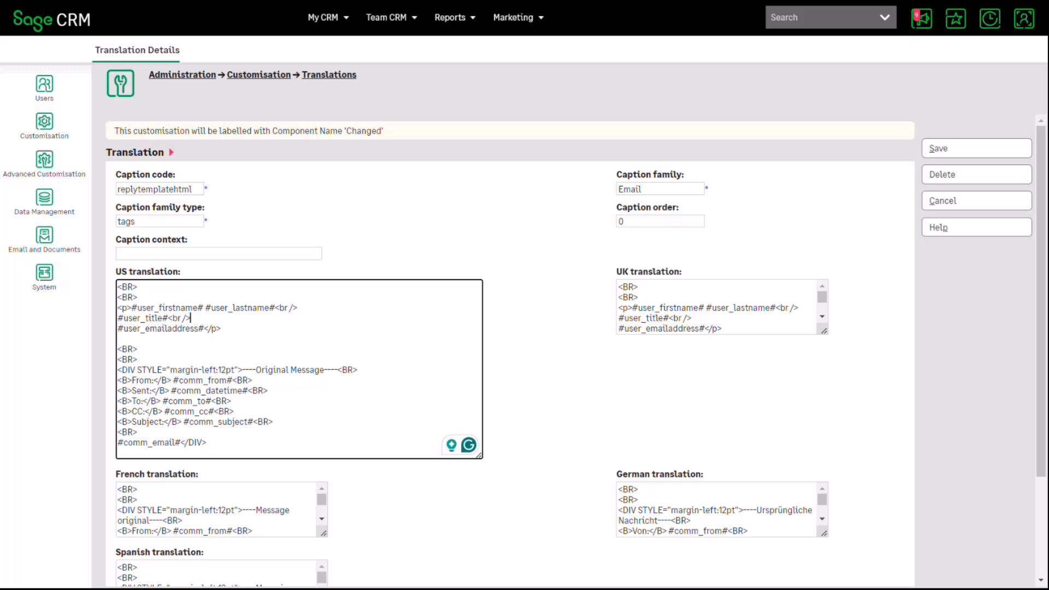
# Save the updated reply template and return to the opportunity's communications list
pyautogui.click(975, 148)
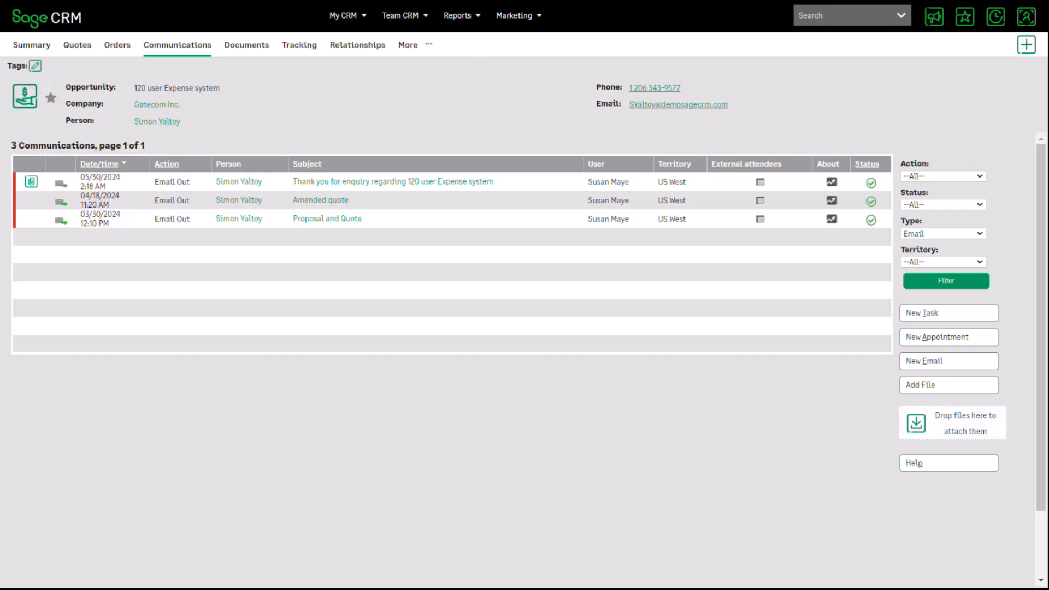
pyautogui.click(1026, 17)
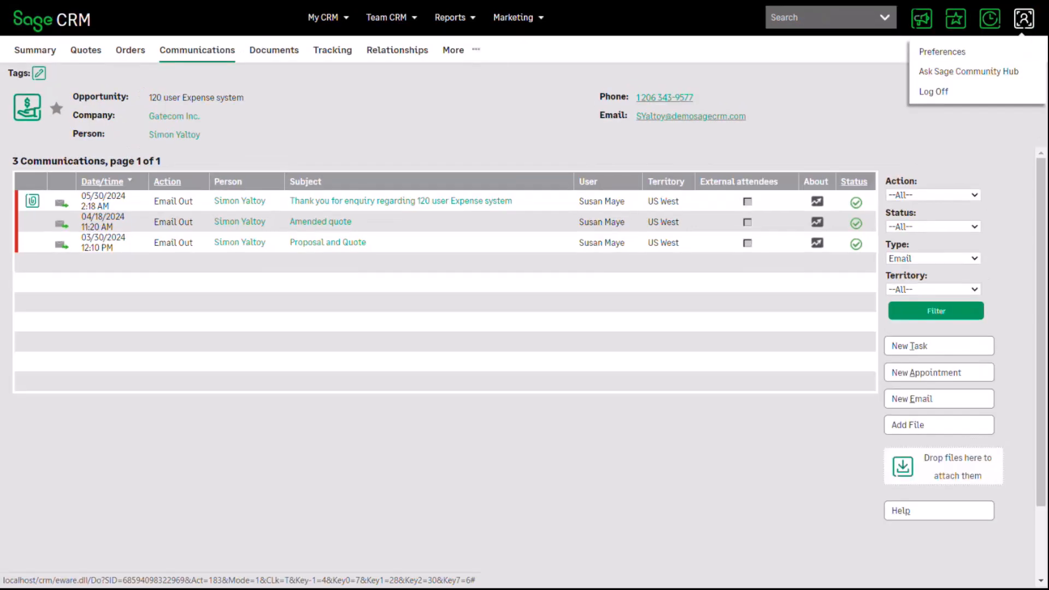
pyautogui.click(941, 51)
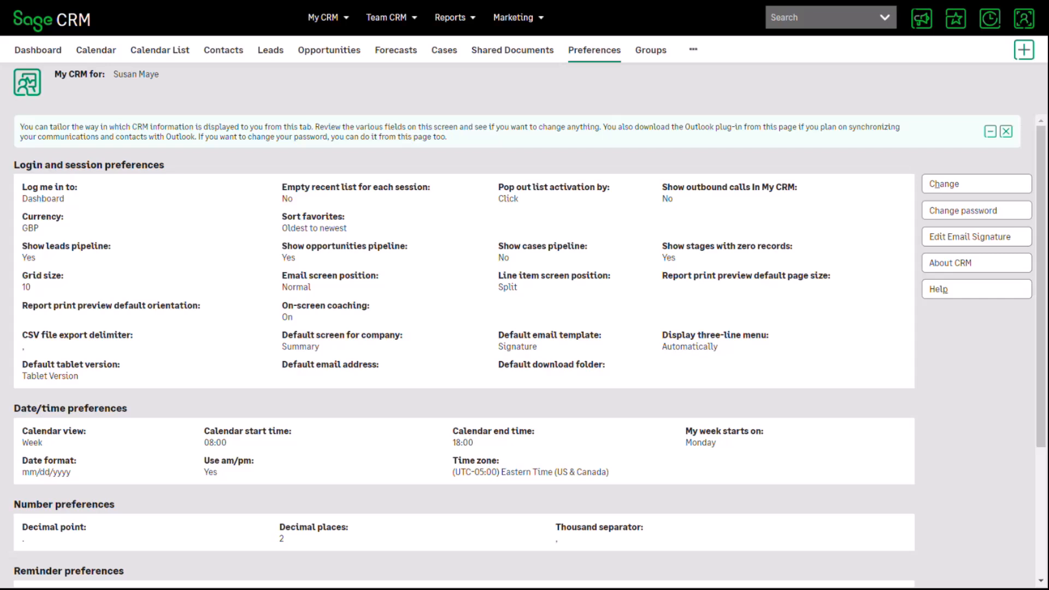
pyautogui.click(975, 236)
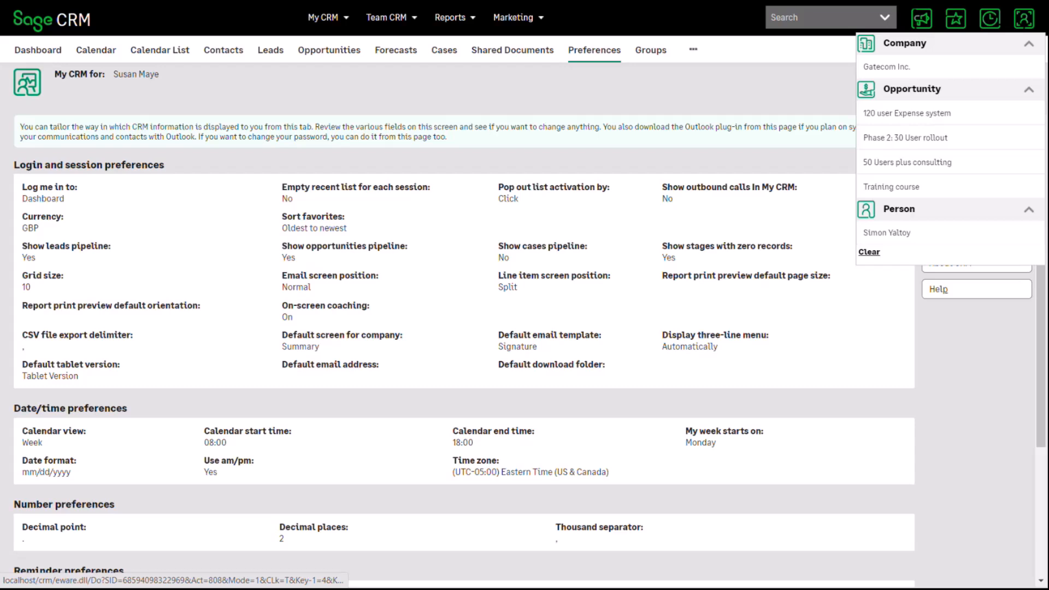
# From the 120 user Expense system opportunity, reply to the 'Thank you for enquiry' email
pyautogui.click(907, 113)
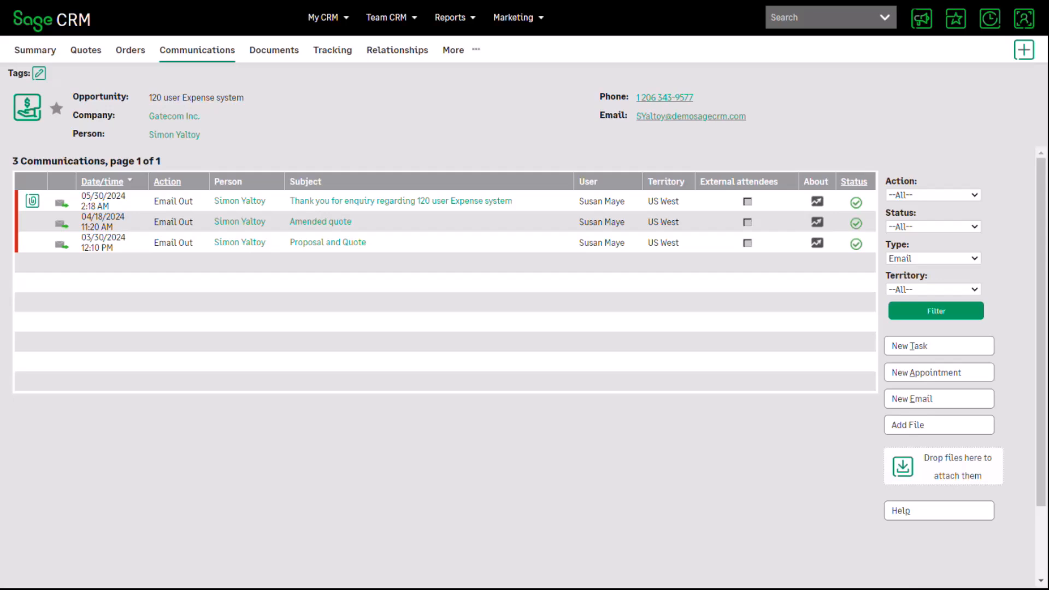
pyautogui.click(400, 201)
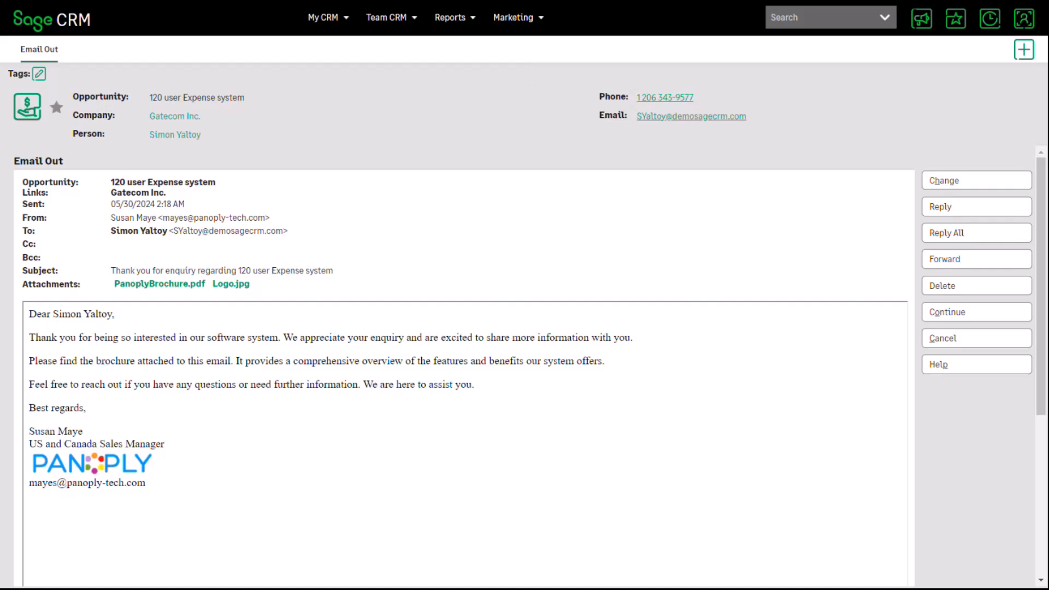
pyautogui.click(976, 207)
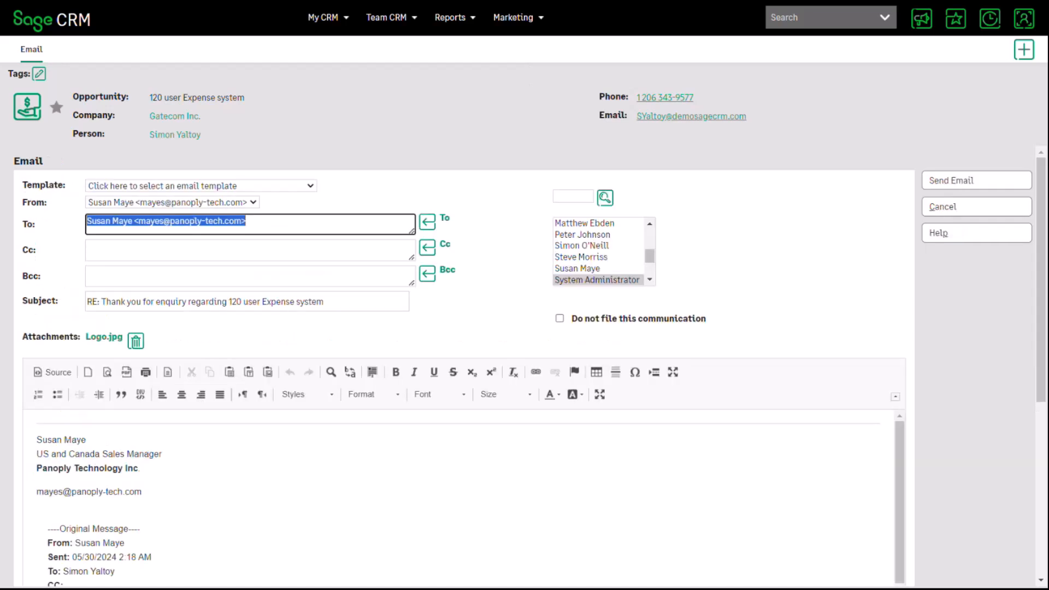